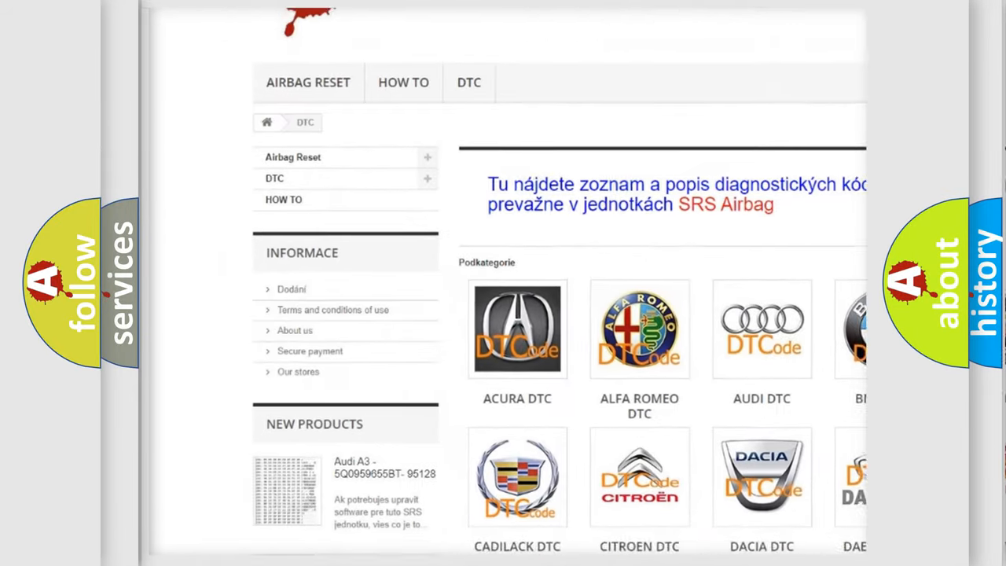
scroll("down", 3)
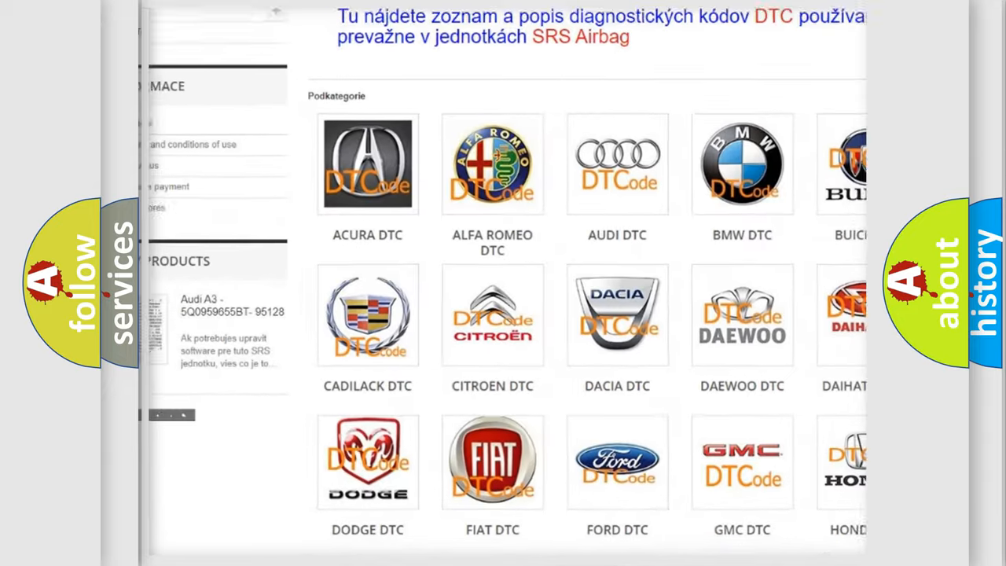
scroll("down", 3)
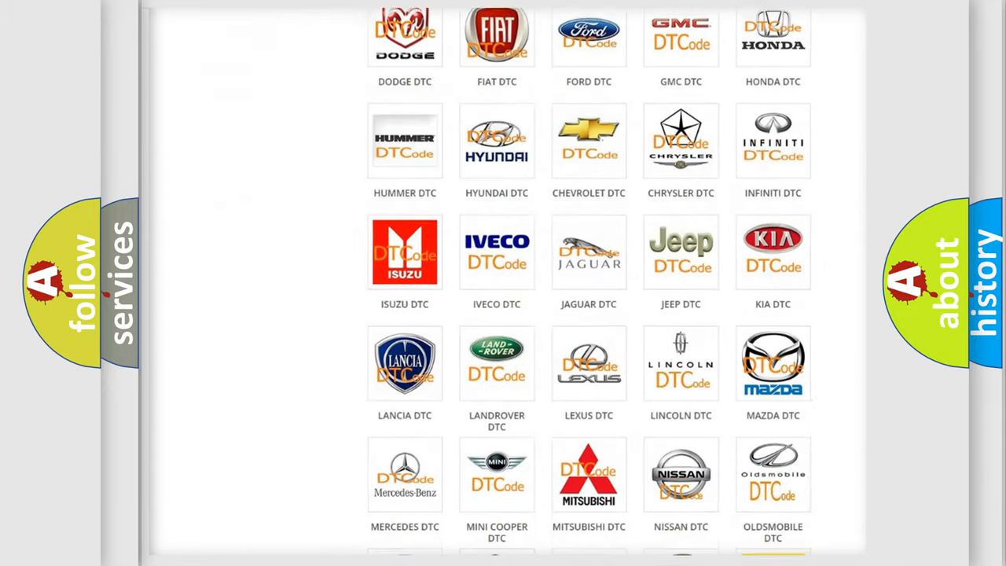
scroll("down", 3)
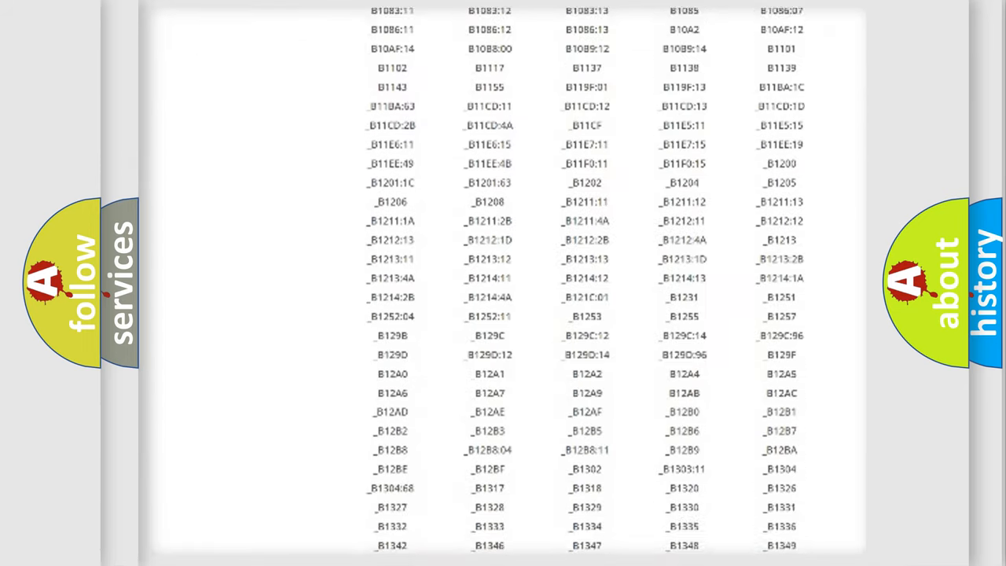
scroll("down", 3)
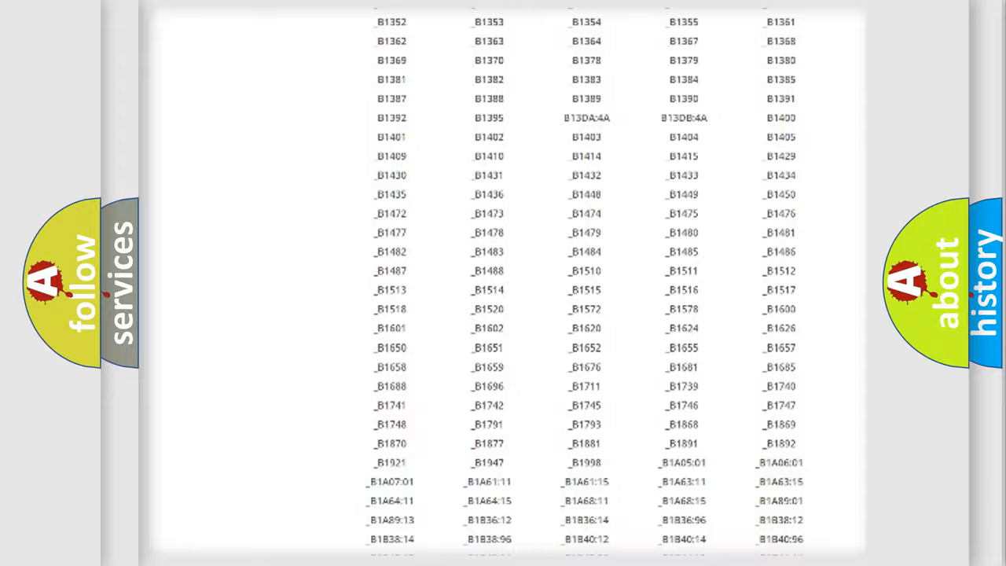